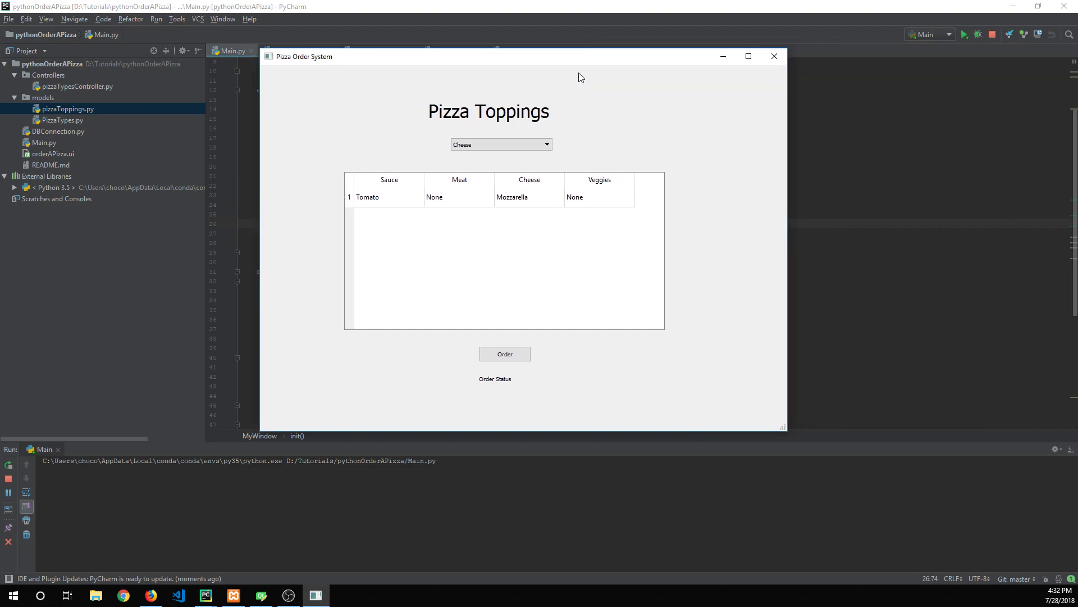
{"action": "mouse_move", "coordinate": [713, 191]}
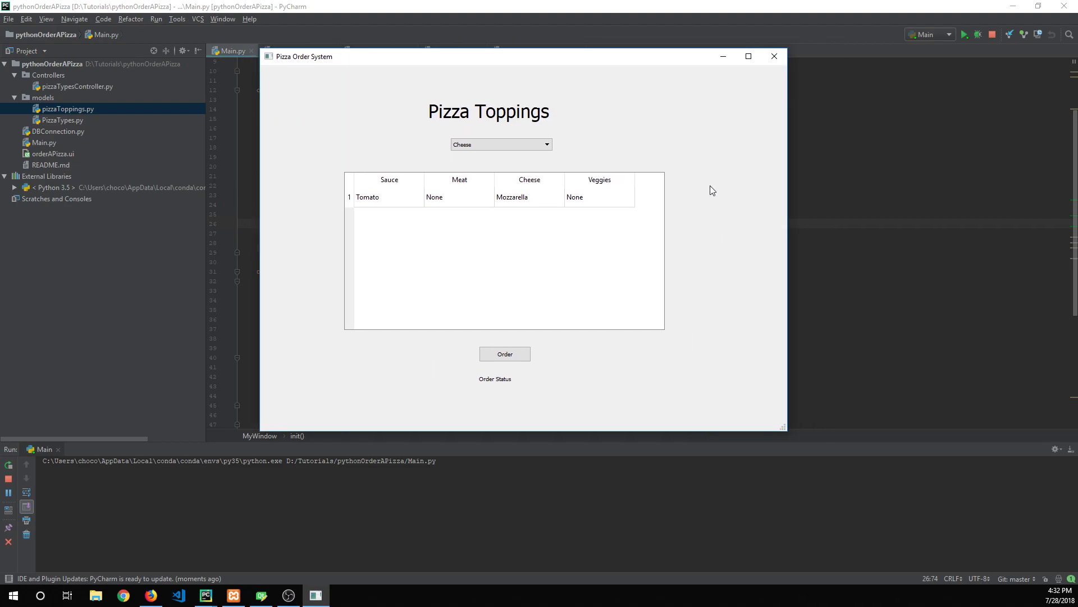
{"action": "mouse_move", "coordinate": [182, 121]}
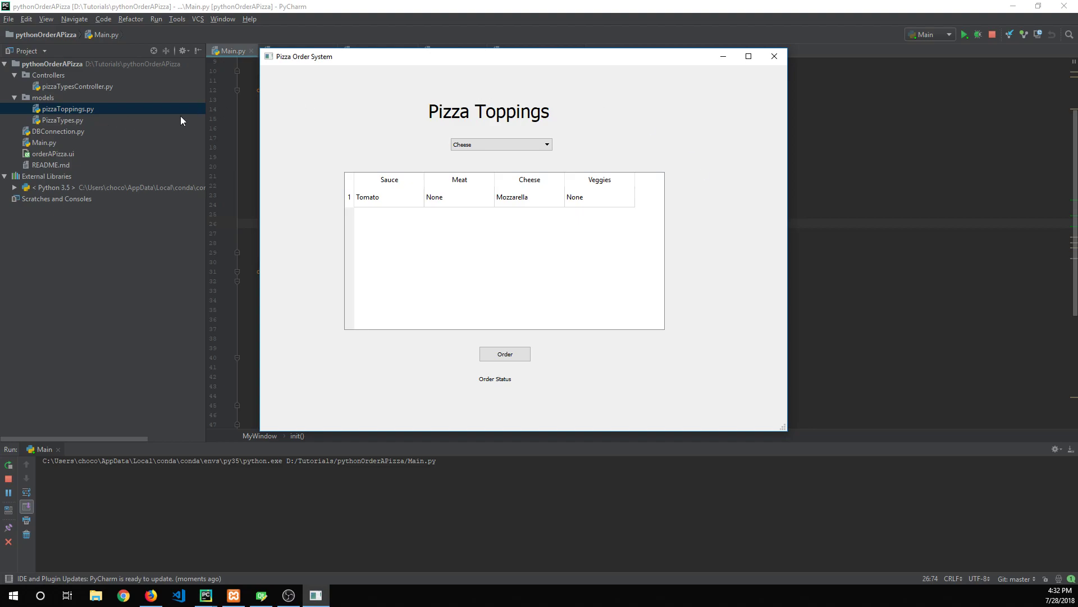
{"action": "mouse_move", "coordinate": [394, 296]}
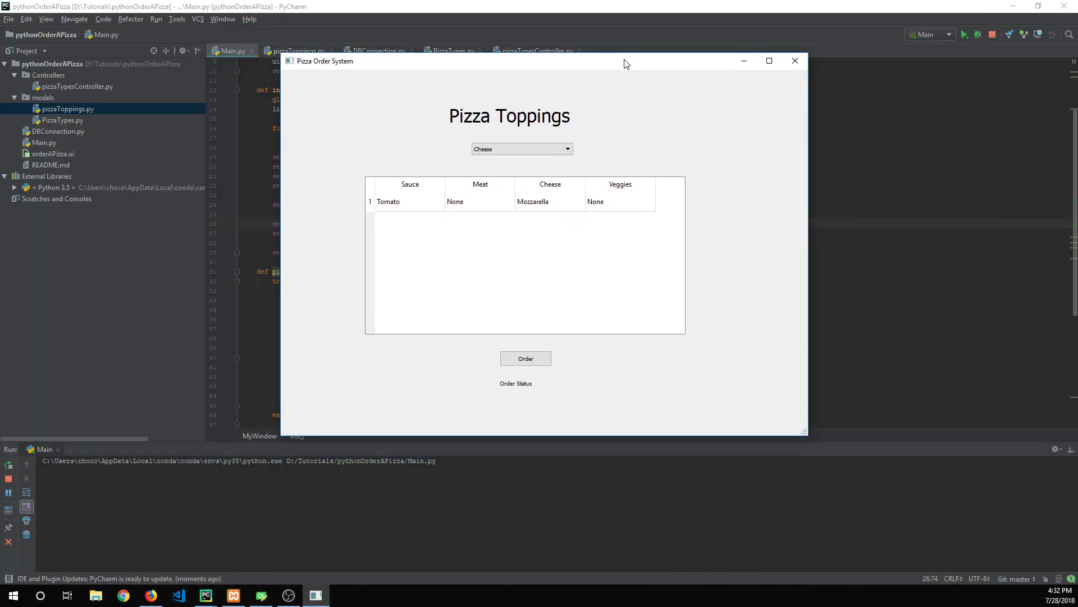
Choose the pepperoni pizza from the type list, showing Tomato, Pepperoni, Mozzarella, none
{"action": "left_click", "coordinate": [521, 148]}
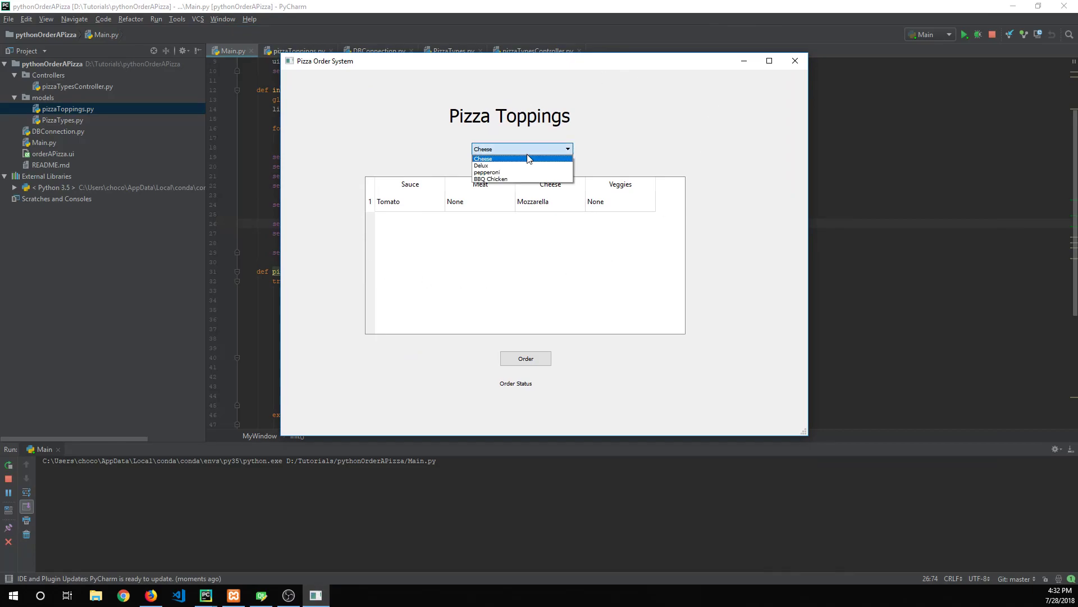
{"action": "mouse_move", "coordinate": [522, 172]}
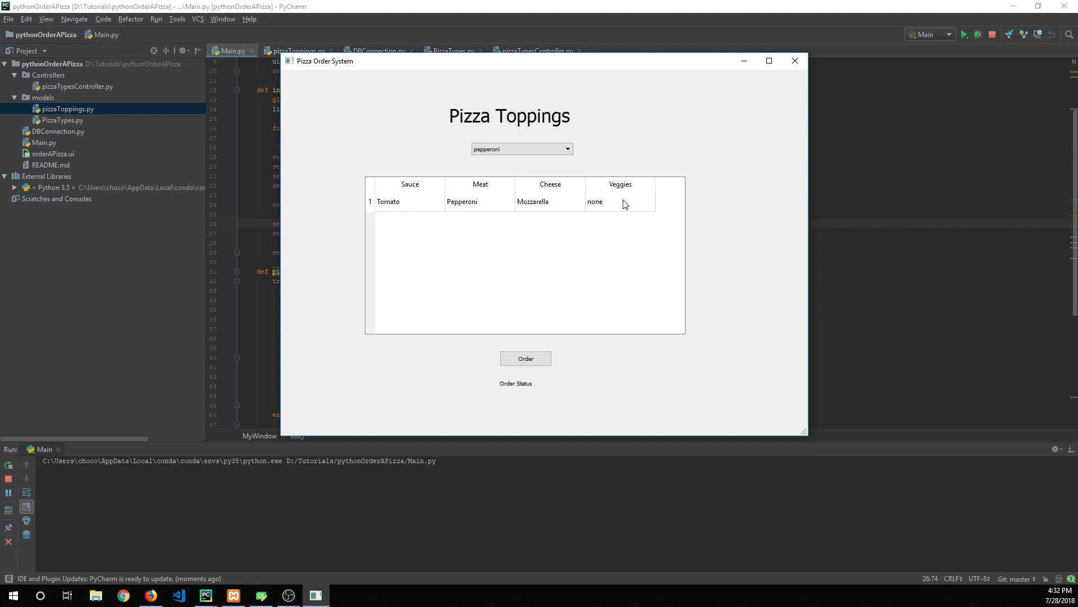
{"action": "left_click", "coordinate": [521, 148]}
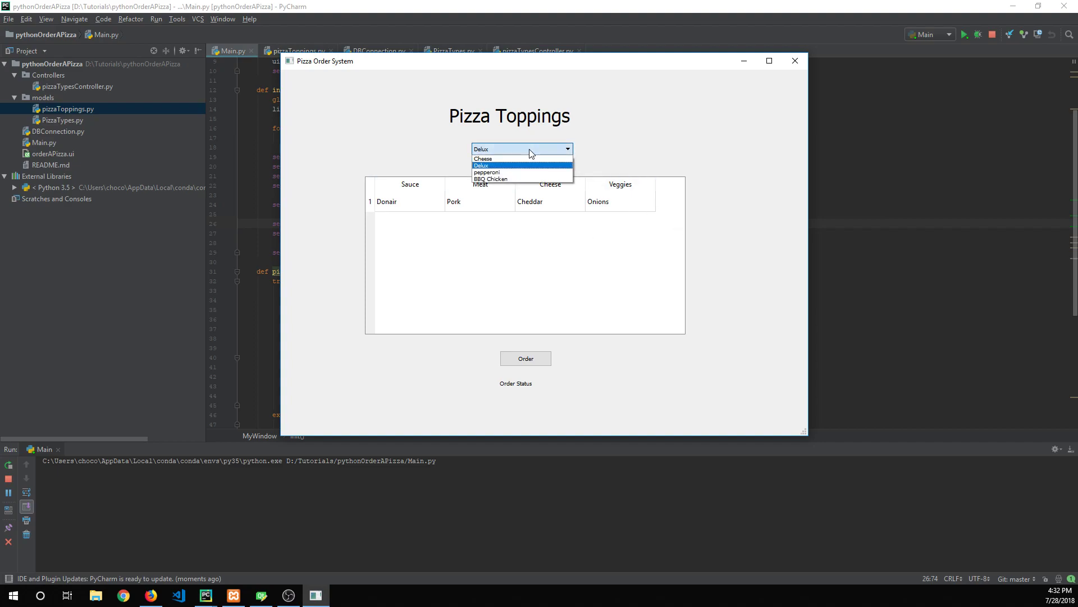
{"action": "left_click", "coordinate": [487, 172]}
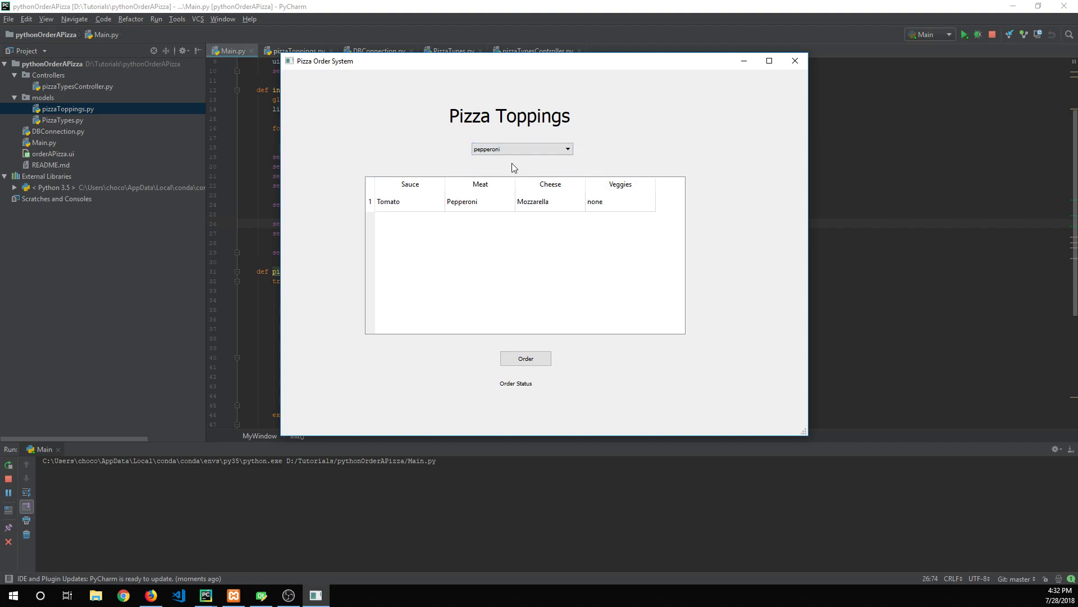
{"action": "mouse_move", "coordinate": [554, 200]}
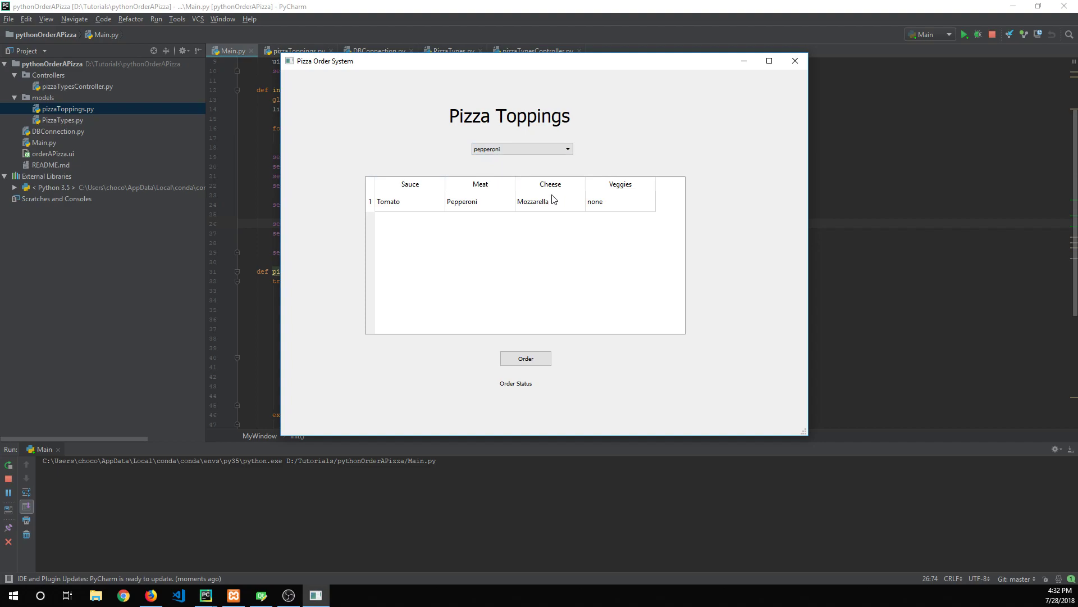
{"action": "mouse_move", "coordinate": [451, 169]}
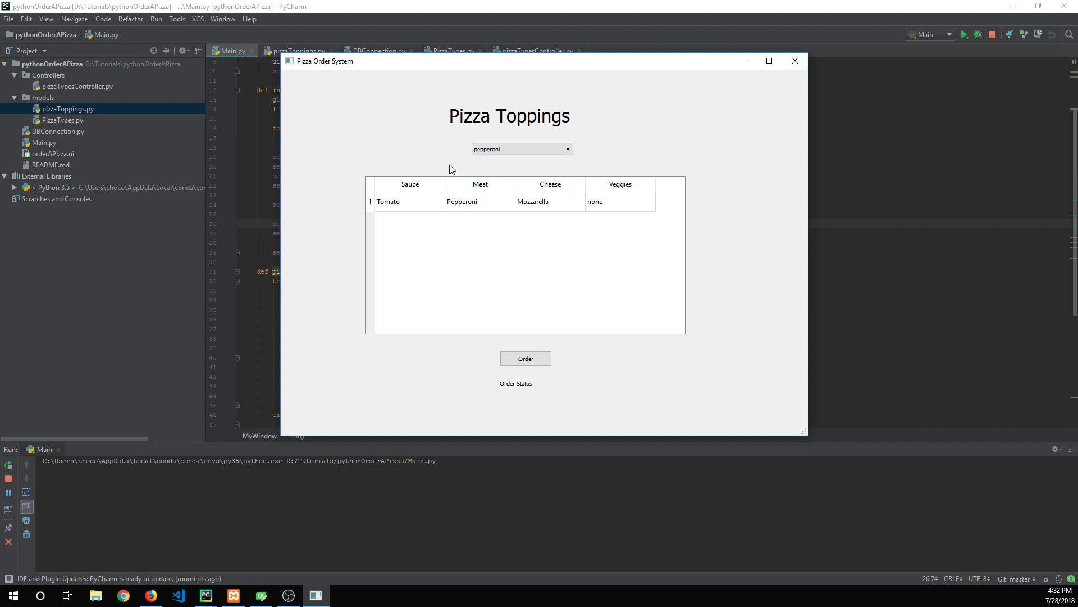
{"action": "mouse_move", "coordinate": [503, 171]}
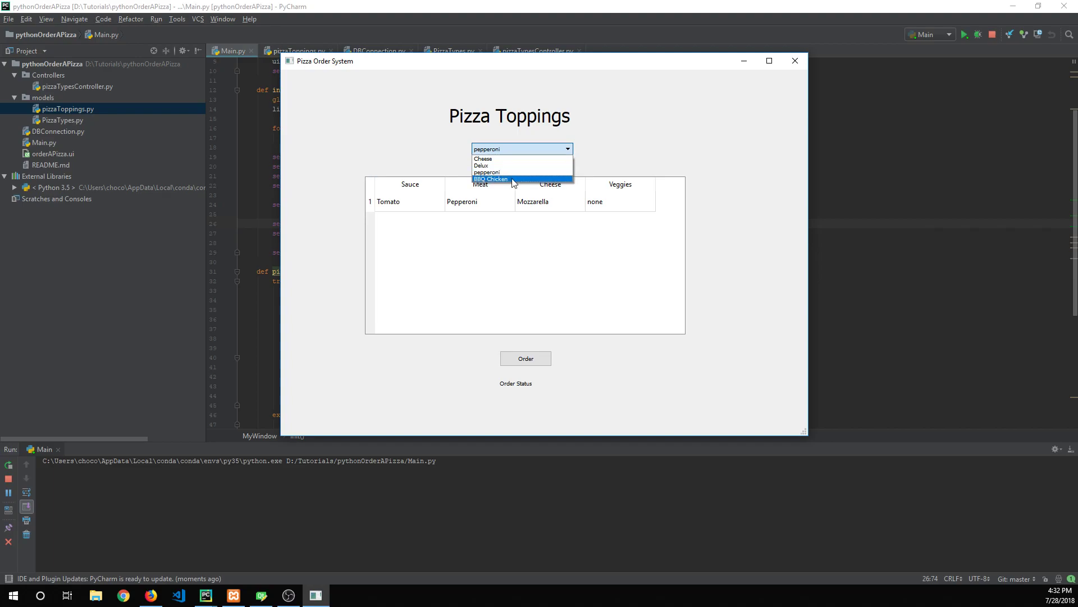
Choose BBQ Chicken and place the order so the status reads 'Your Pizza Is Ordered'
{"action": "left_click", "coordinate": [491, 178]}
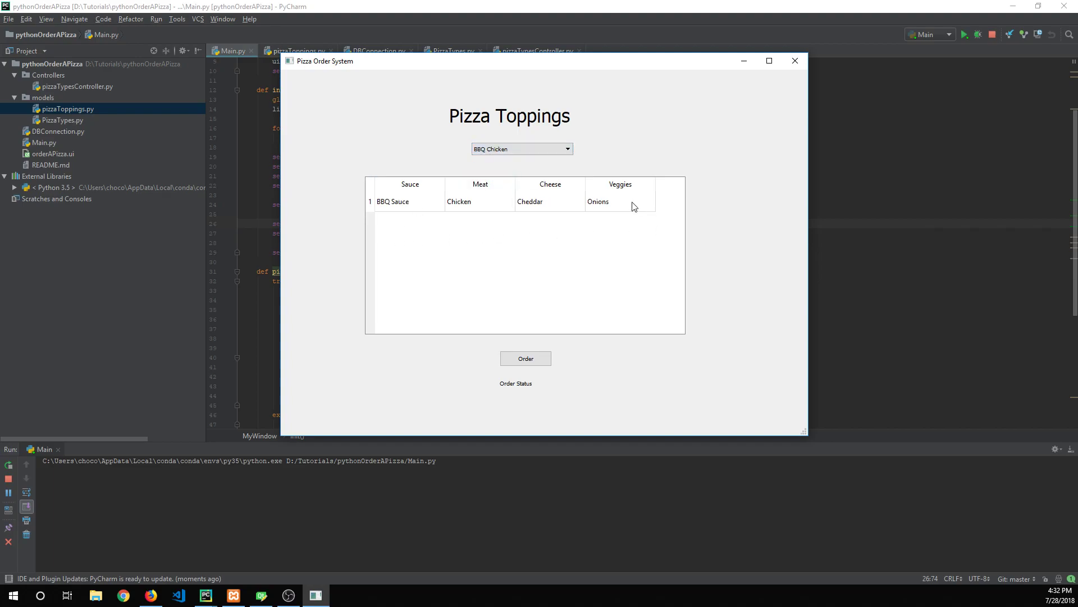
{"action": "mouse_move", "coordinate": [671, 185]}
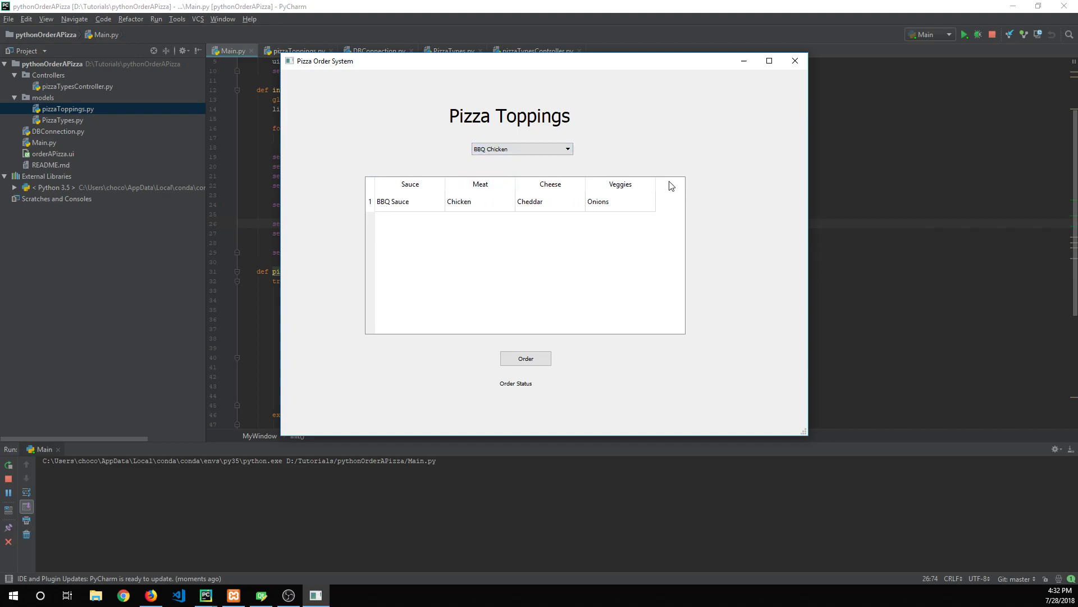
{"action": "left_click", "coordinate": [525, 358]}
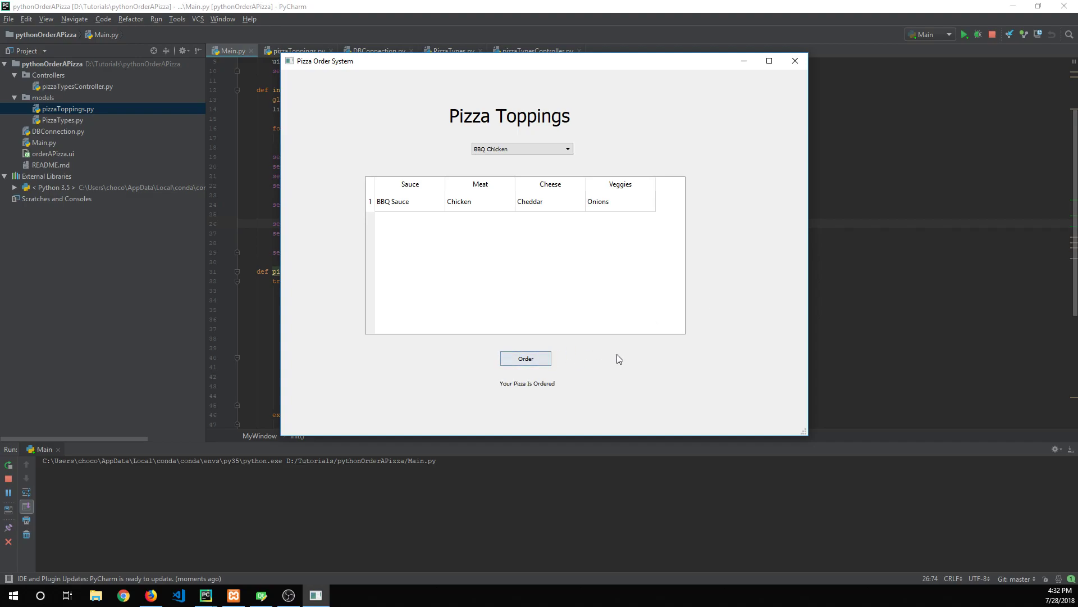
{"action": "mouse_move", "coordinate": [514, 383]}
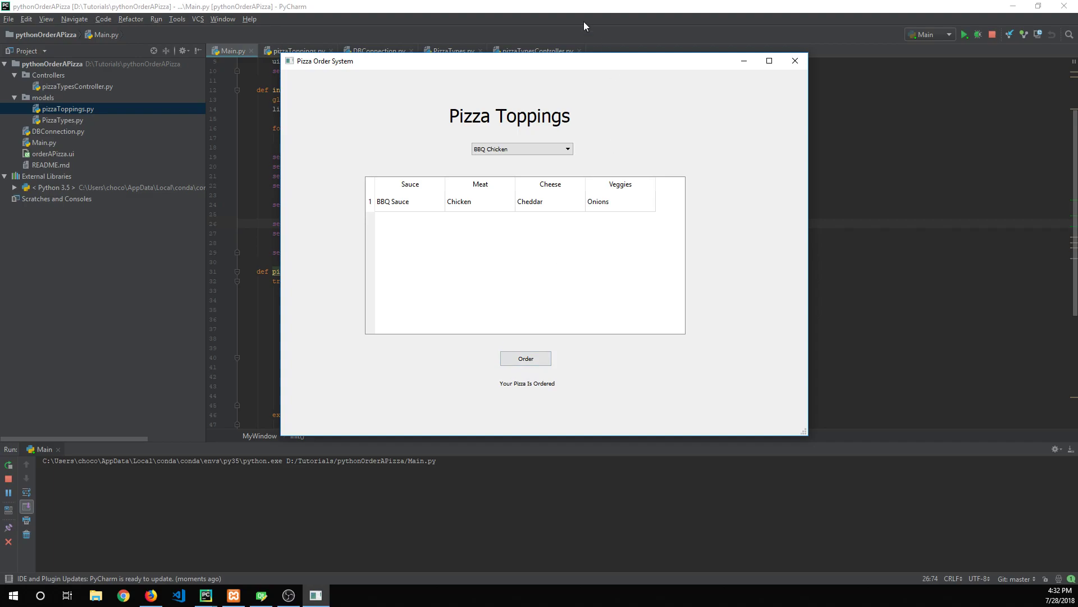
Move the window aside and choose Delux, listing Donair, Pork, Cheddar, Onions
{"action": "left_click_drag", "start_coordinate": [509, 60], "coordinate": [567, 74]}
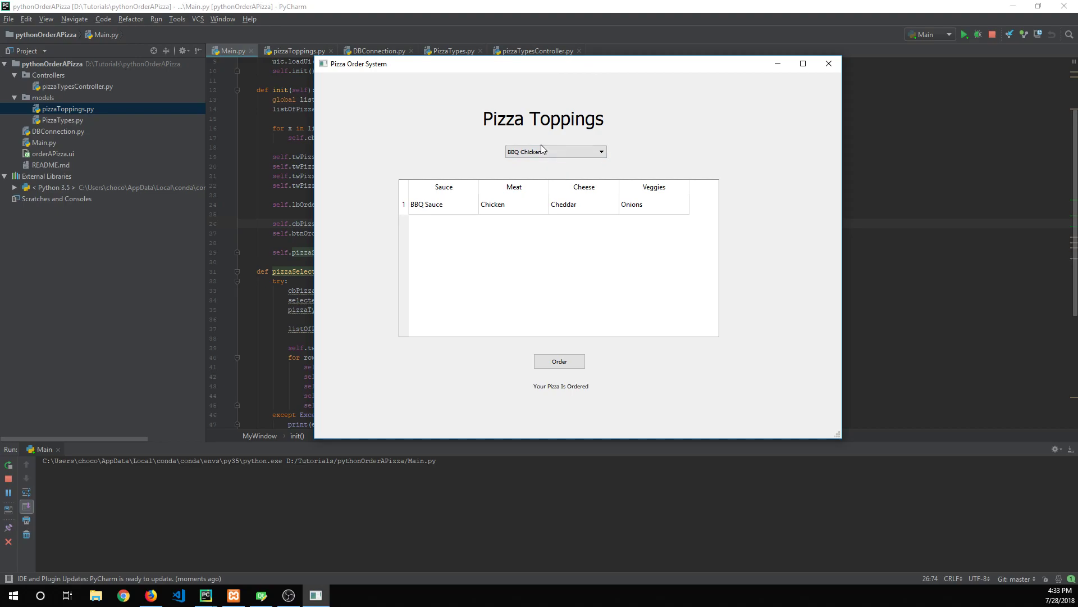
{"action": "left_click", "coordinate": [555, 151]}
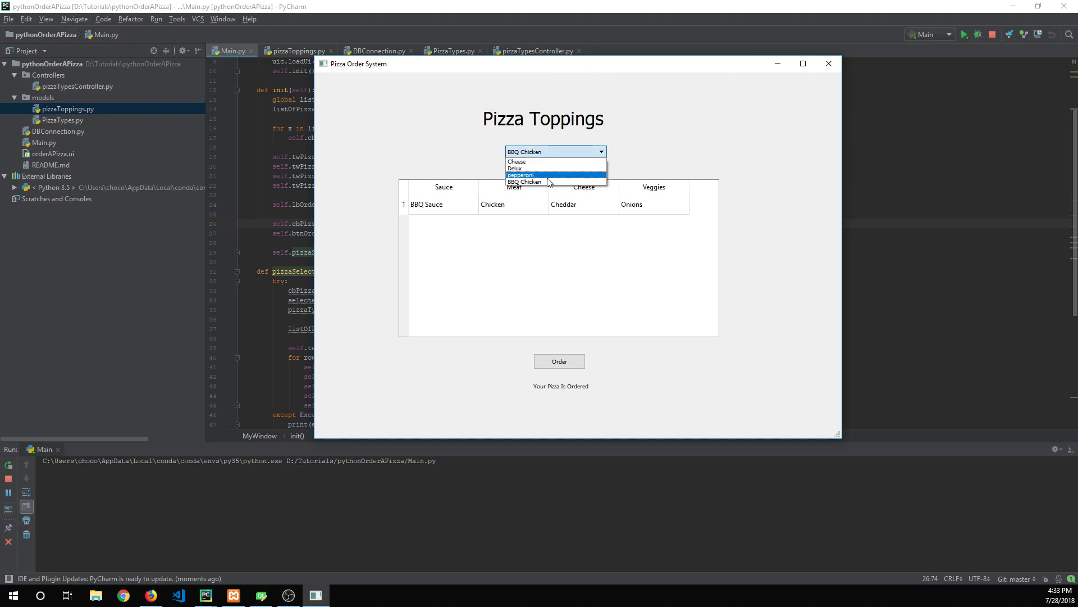
{"action": "mouse_move", "coordinate": [551, 160]}
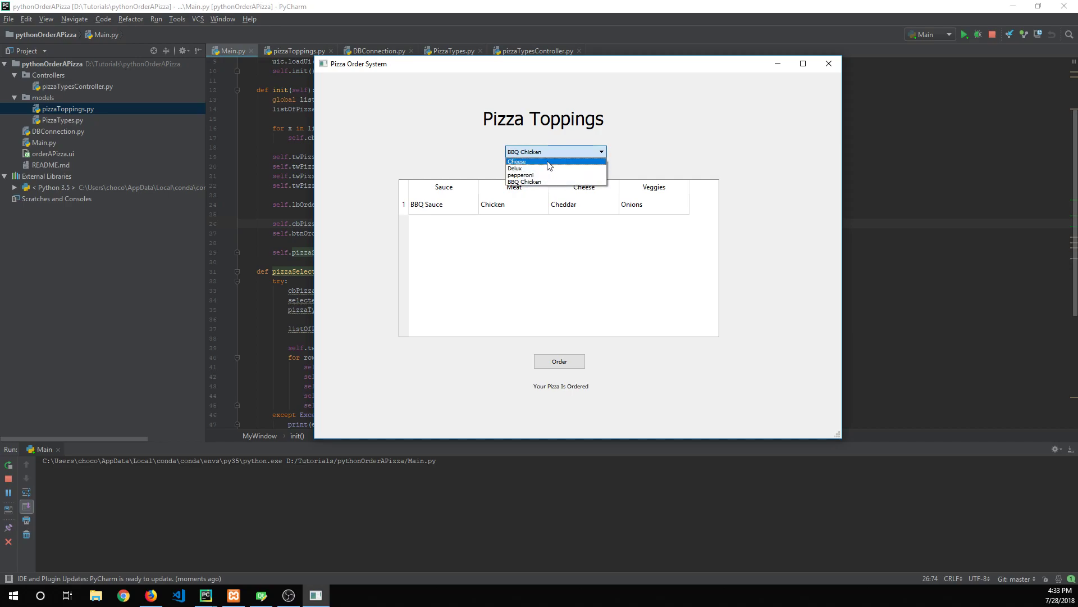
{"action": "mouse_move", "coordinate": [546, 169]}
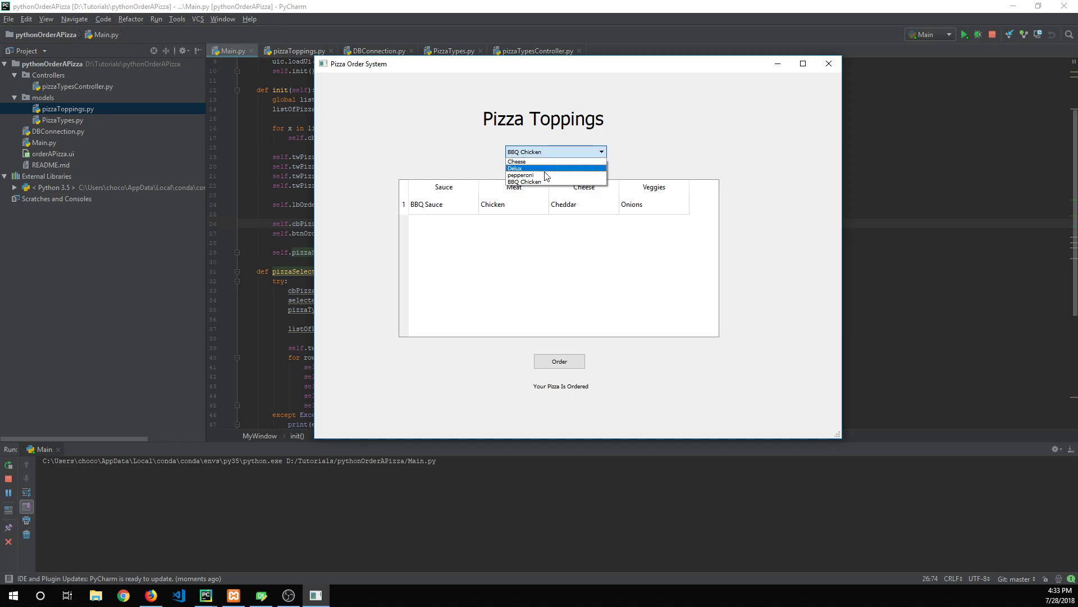
{"action": "mouse_move", "coordinate": [543, 168]}
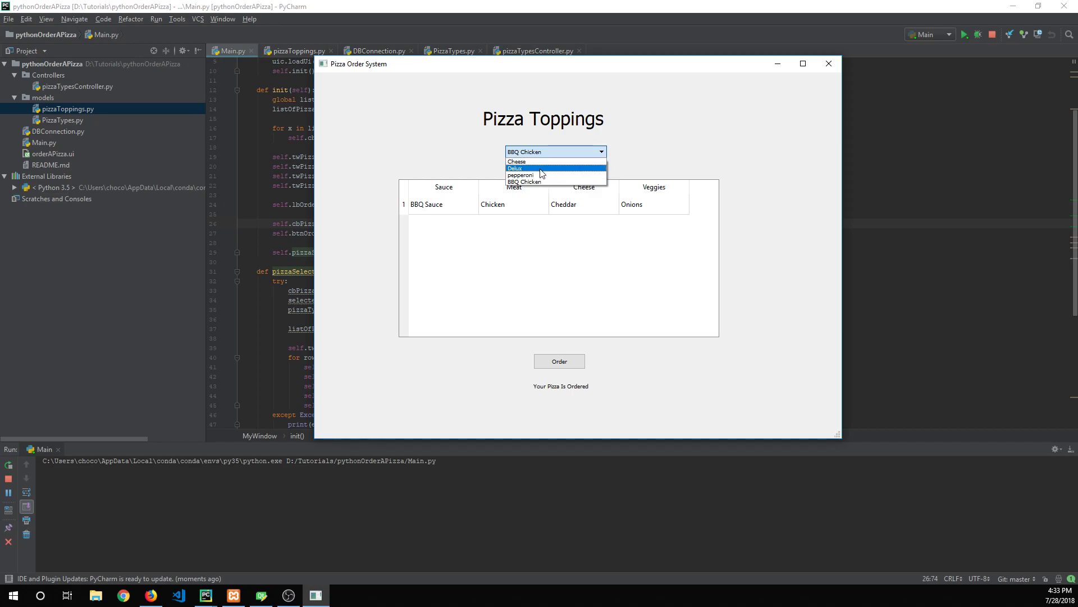
{"action": "mouse_move", "coordinate": [544, 161]}
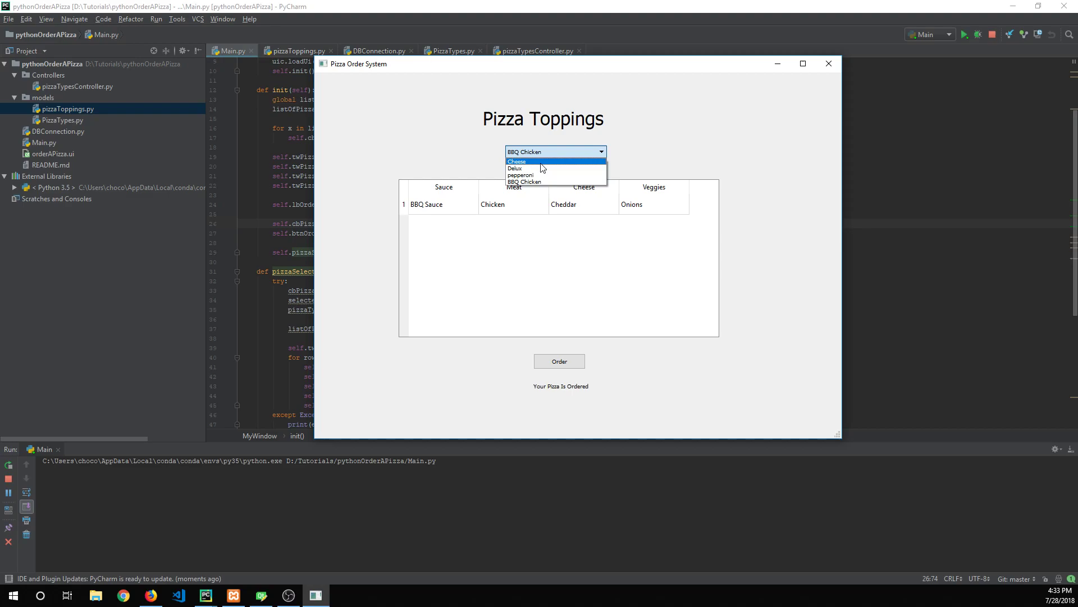
{"action": "left_click", "coordinate": [515, 169]}
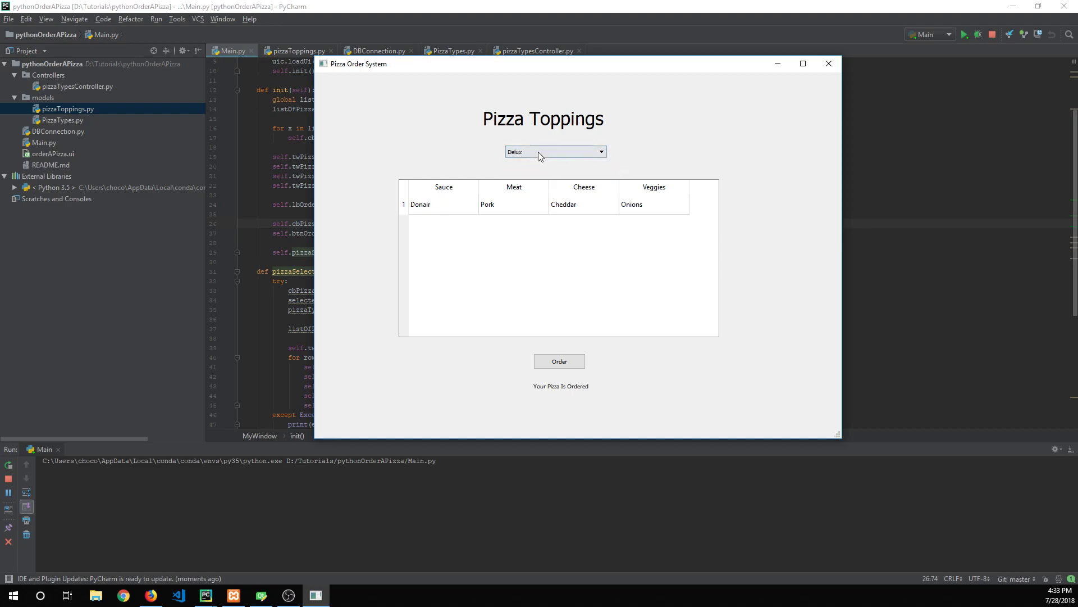
{"action": "mouse_move", "coordinate": [444, 213]}
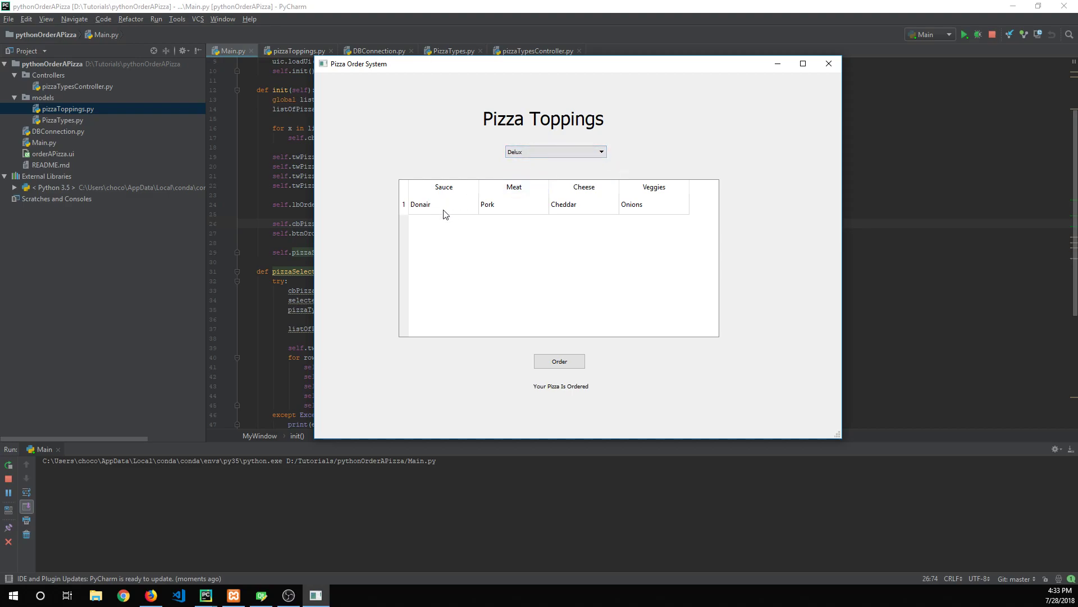
{"action": "mouse_move", "coordinate": [408, 221]}
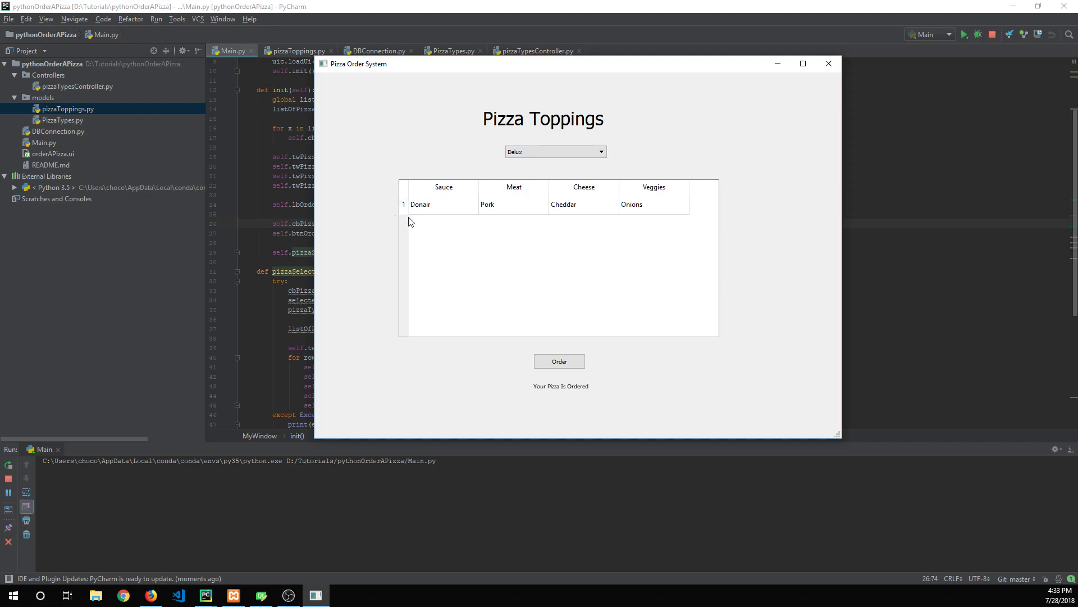
{"action": "mouse_move", "coordinate": [622, 239]}
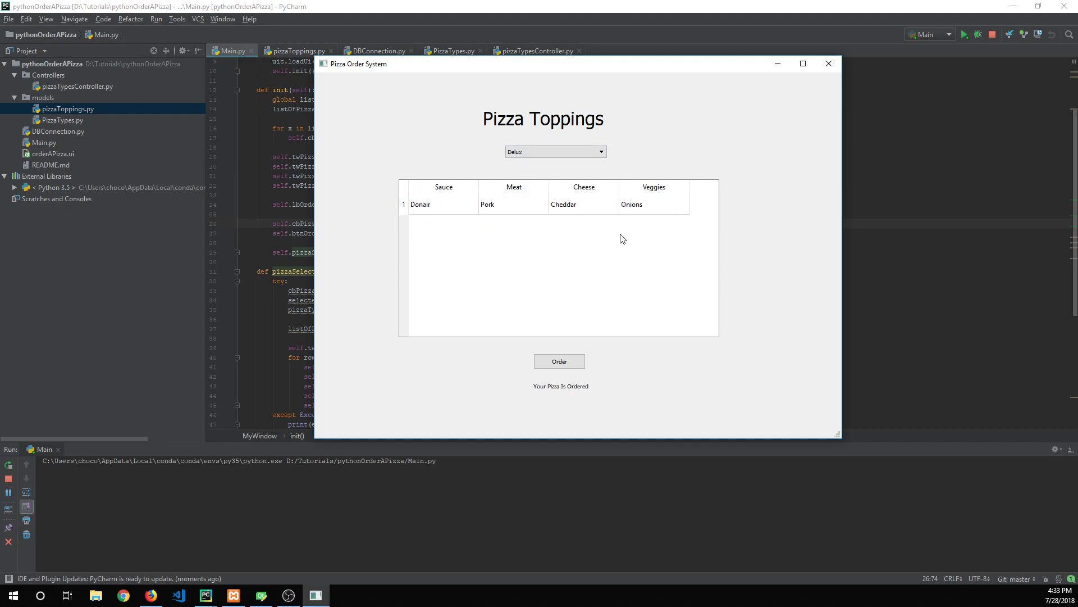
{"action": "mouse_move", "coordinate": [570, 76]}
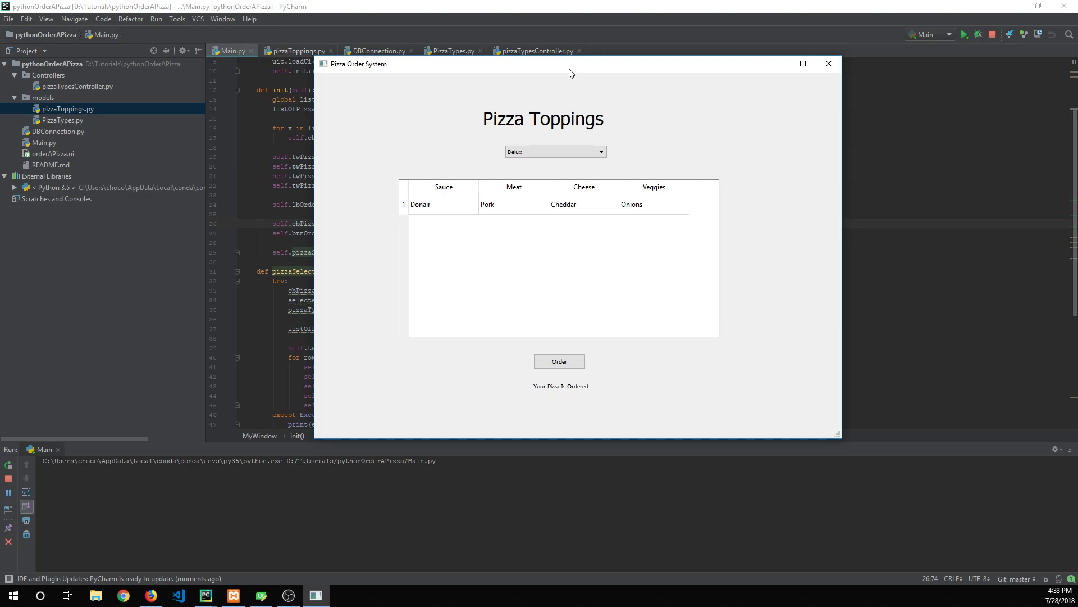
{"action": "mouse_move", "coordinate": [502, 42]}
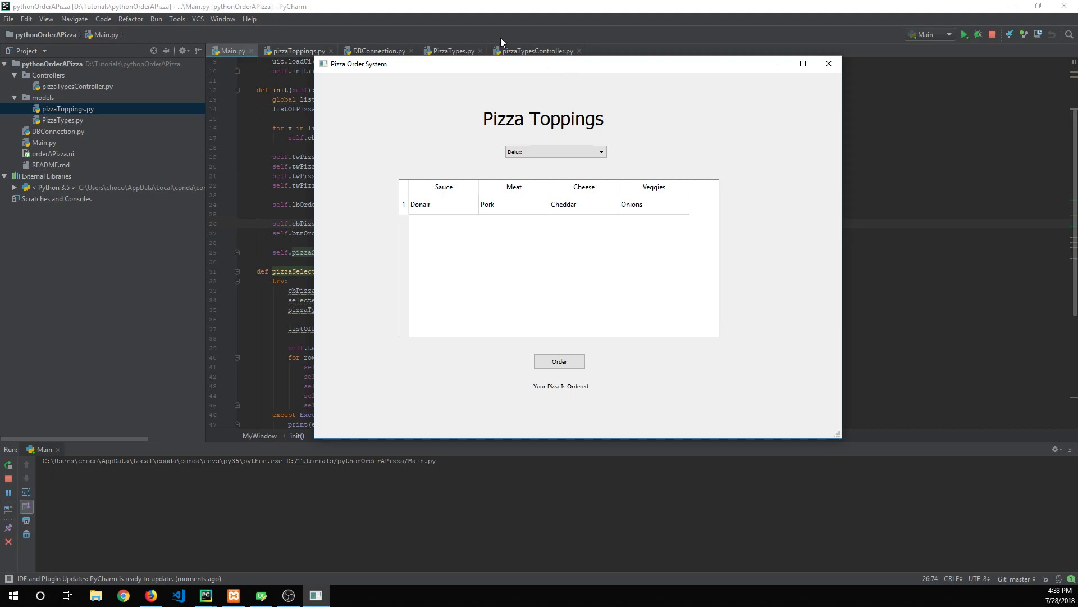
{"action": "mouse_move", "coordinate": [570, 78]}
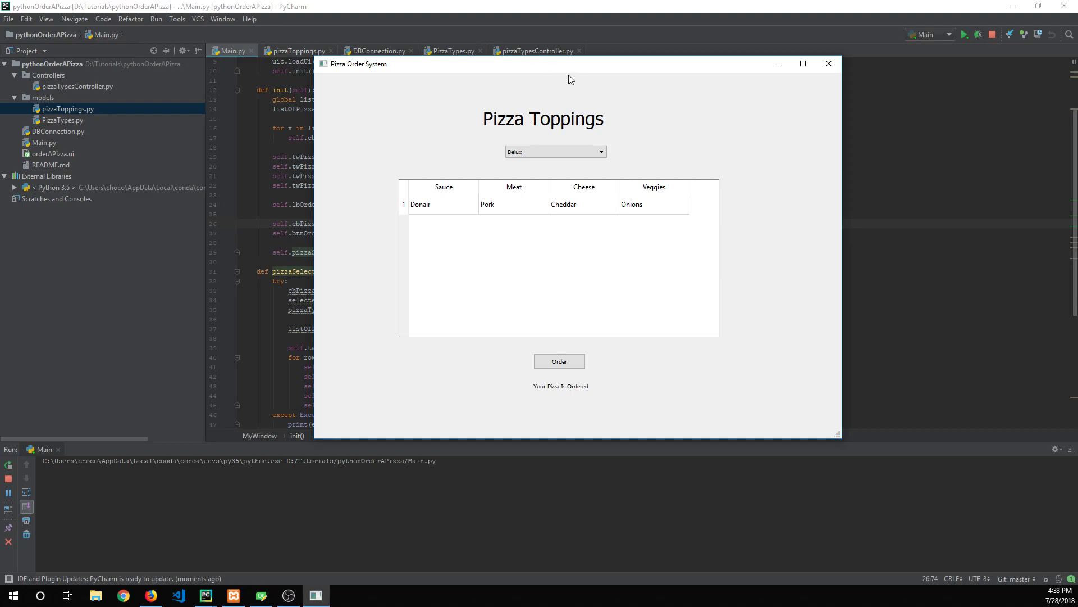
{"action": "mouse_move", "coordinate": [515, 153]}
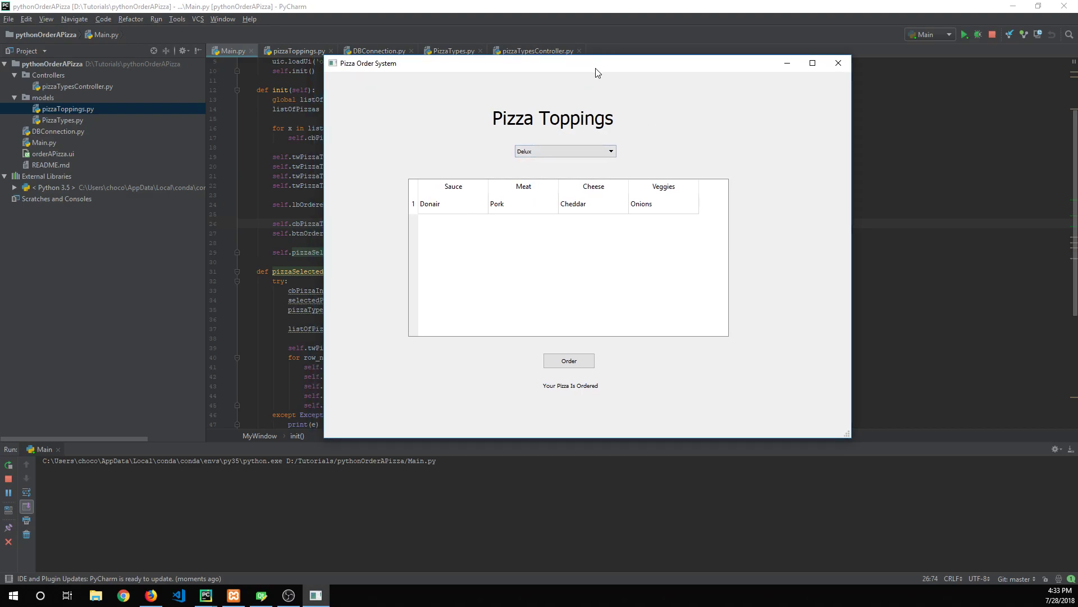
{"action": "mouse_move", "coordinate": [618, 82]}
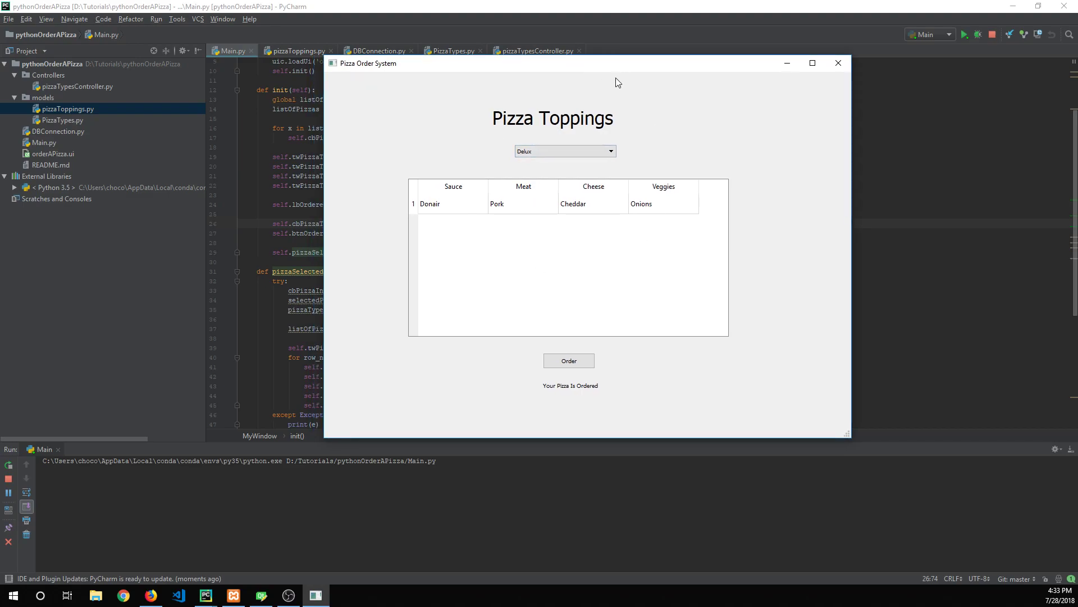
{"action": "mouse_move", "coordinate": [461, 103]}
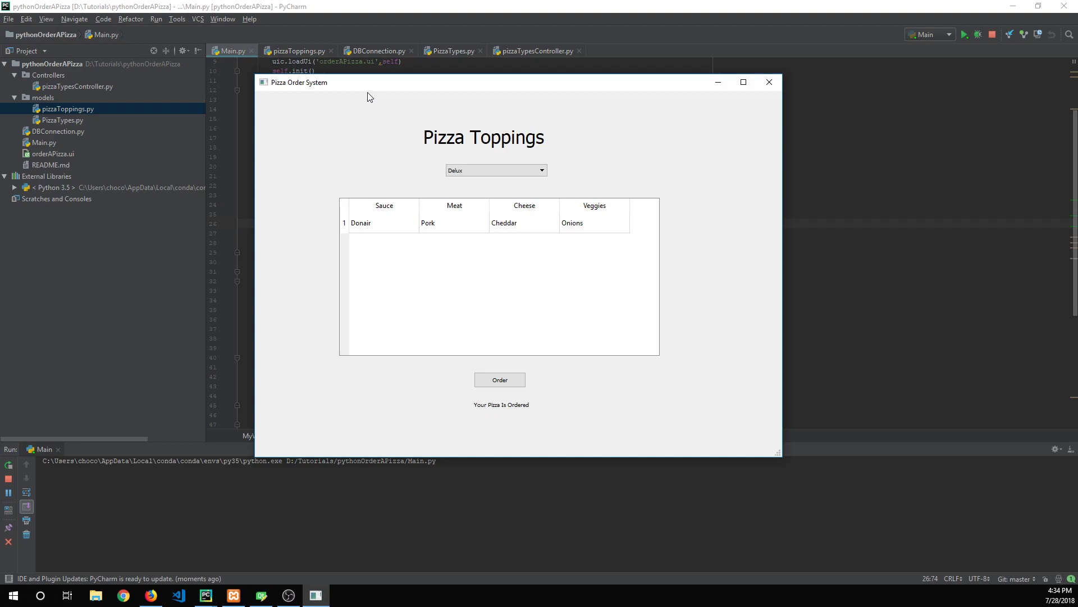
{"action": "mouse_move", "coordinate": [453, 86]}
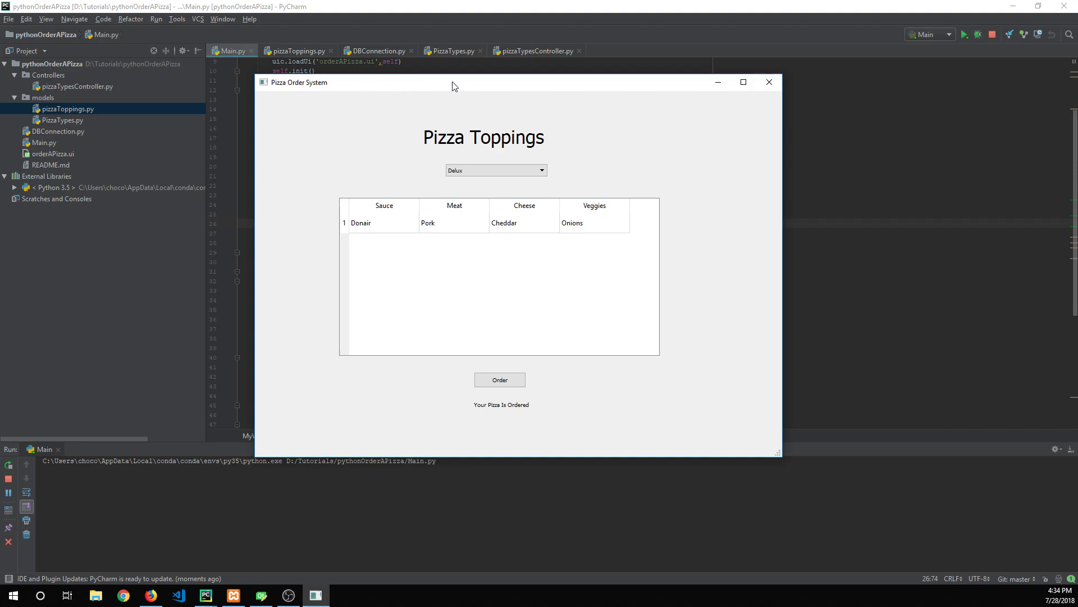